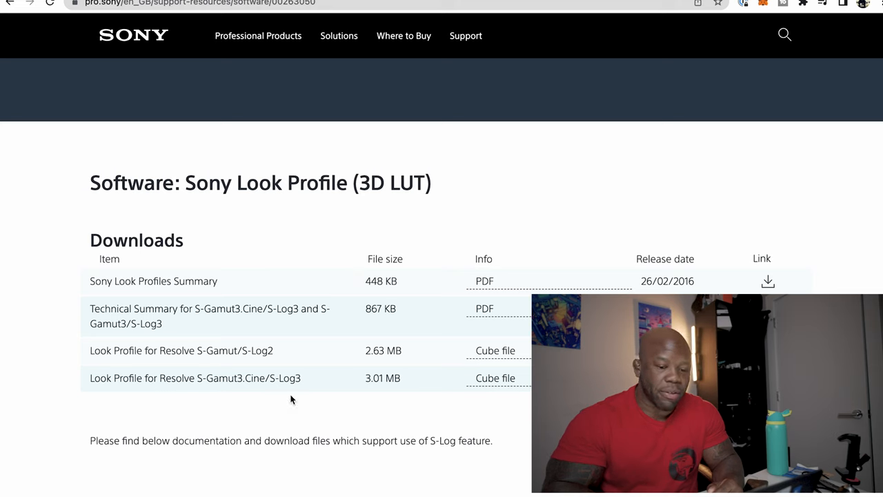
pyautogui.moveTo(470, 399)
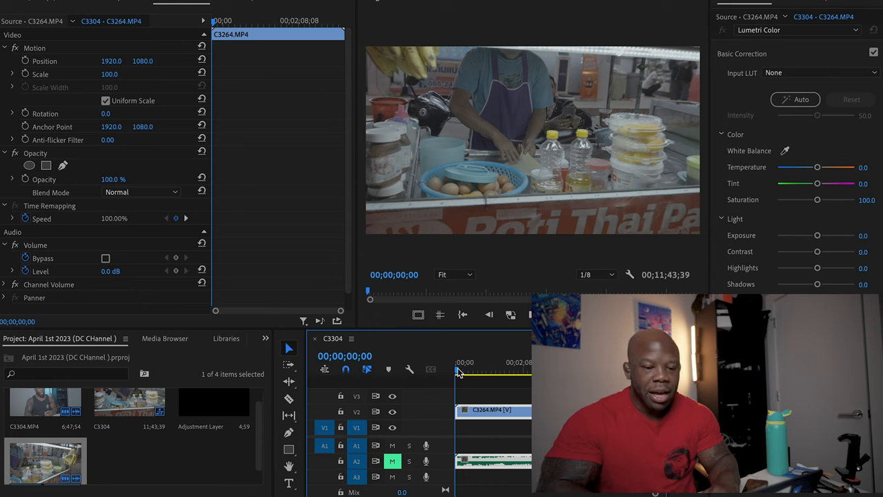
# Step: Place an adjustment layer on V3 and browse to the 1_SGamut3Cine S-Log3 .cube input LUT
pyautogui.click(462, 362)
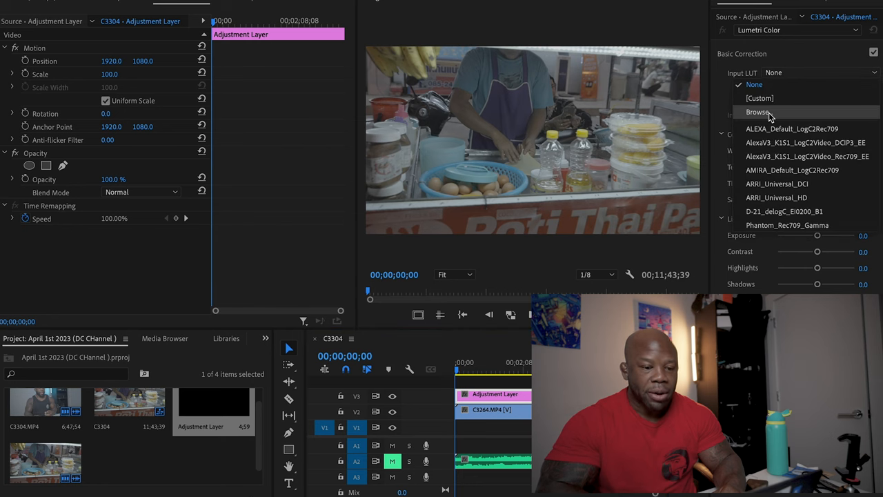
pyautogui.click(758, 112)
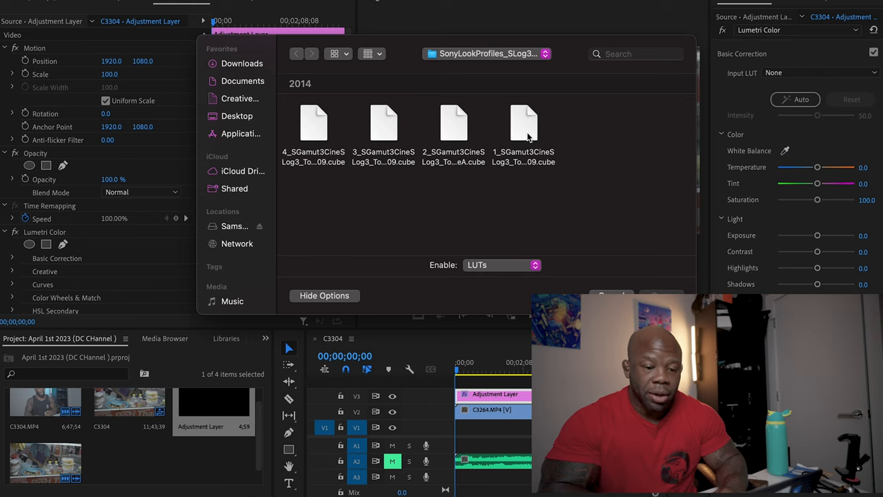
pyautogui.click(523, 131)
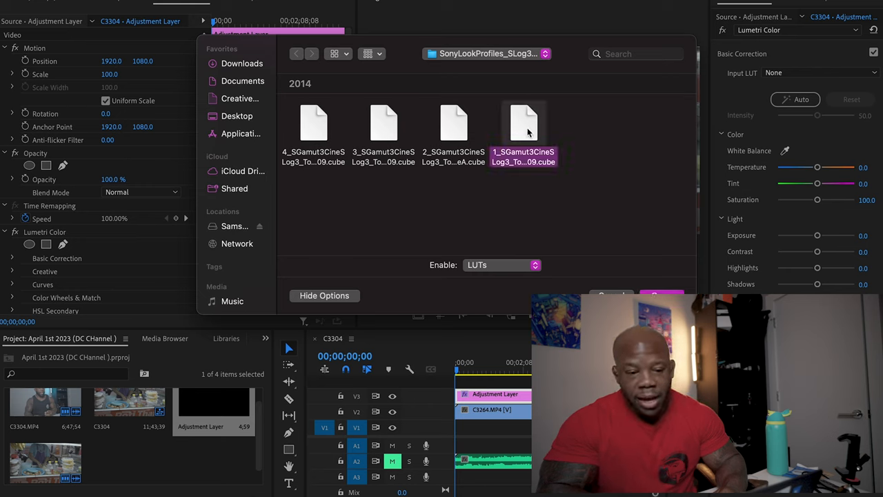
pyautogui.moveTo(534, 112)
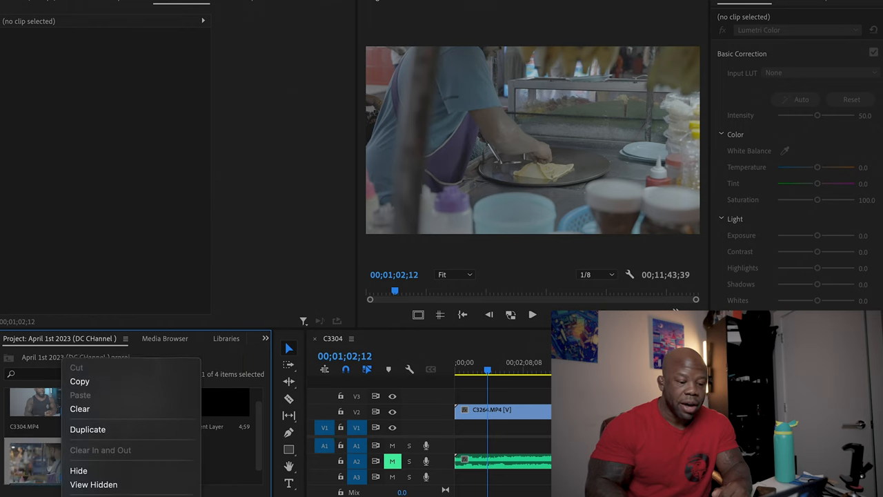
pyautogui.moveTo(83, 381)
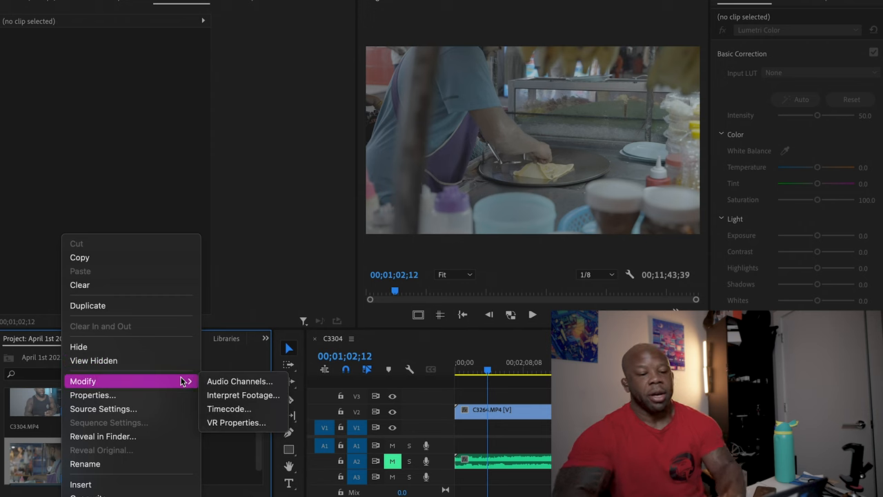
pyautogui.moveTo(242, 395)
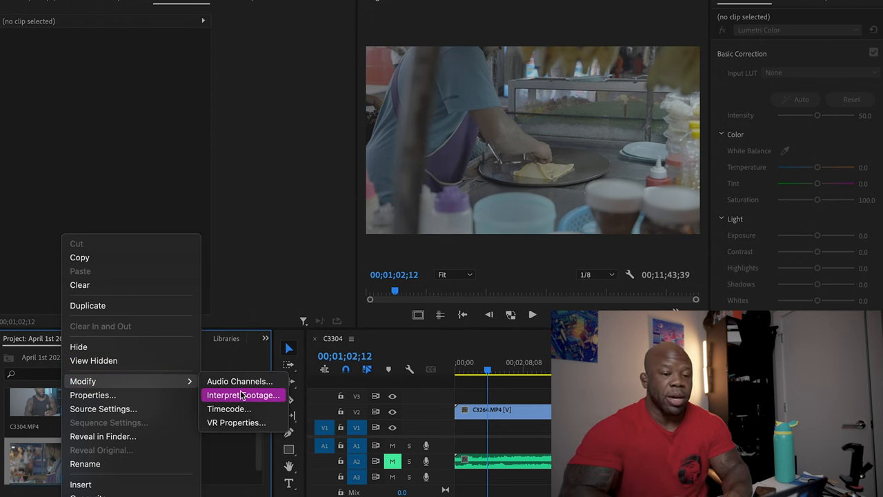
# Step: Override the clip's Interpret Footage colour space to Sony S-Log3/S-Gamut3.Cine and play it back
pyautogui.click(242, 394)
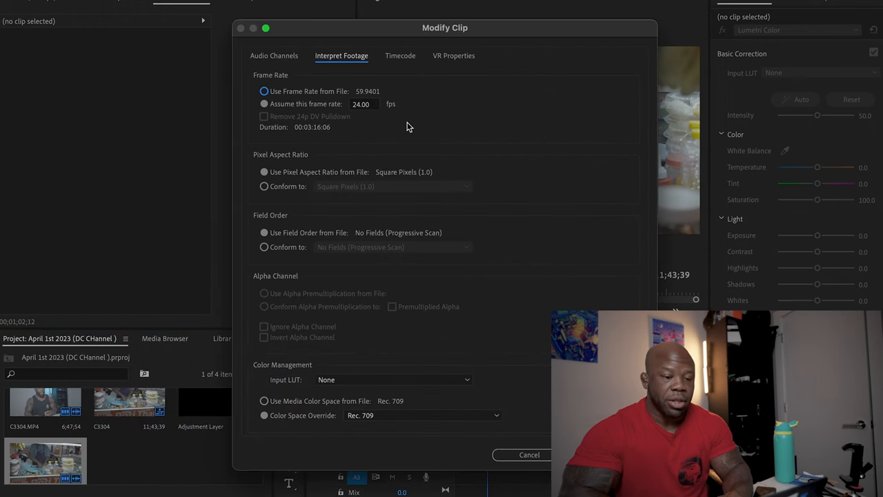
pyautogui.moveTo(358, 156)
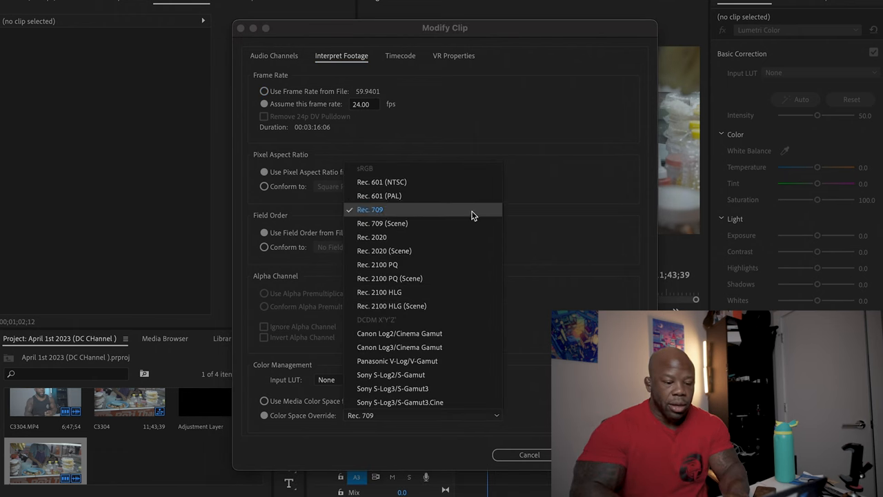
pyautogui.moveTo(423, 403)
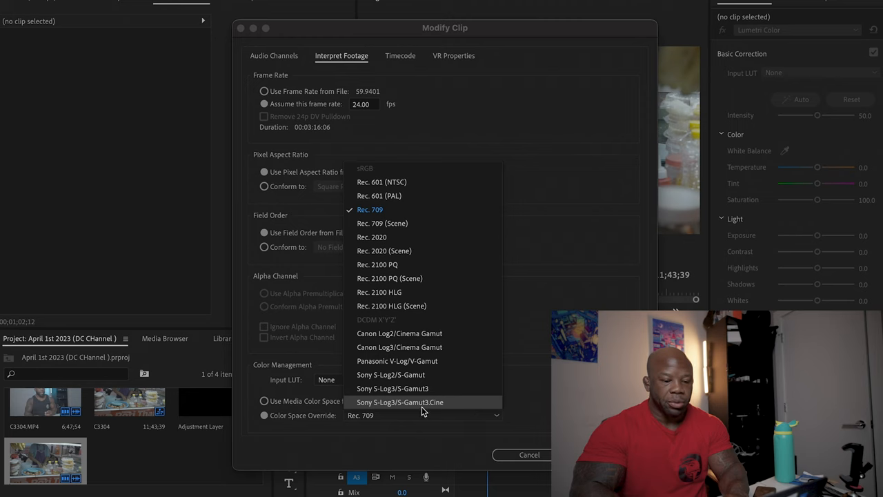
pyautogui.moveTo(426, 410)
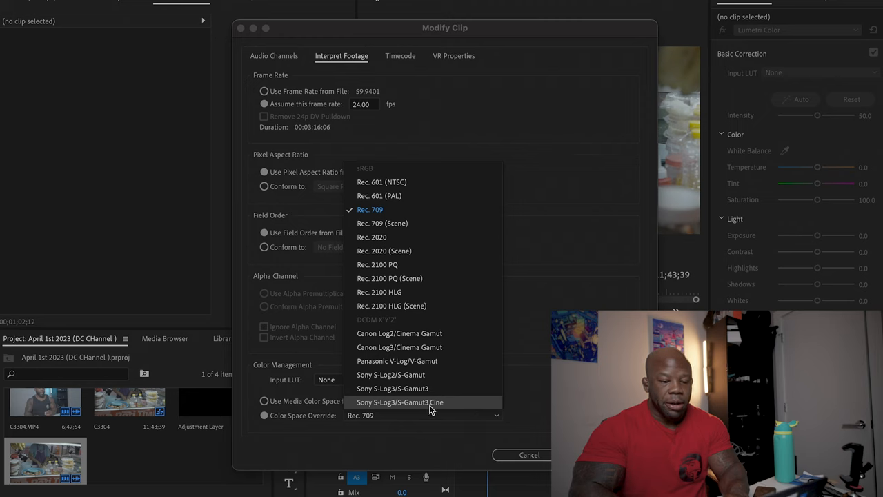
pyautogui.moveTo(405, 414)
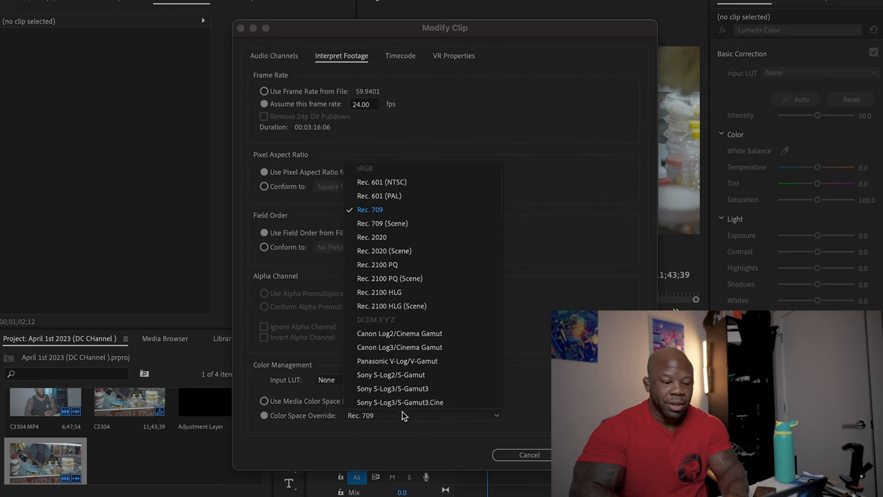
pyautogui.click(399, 401)
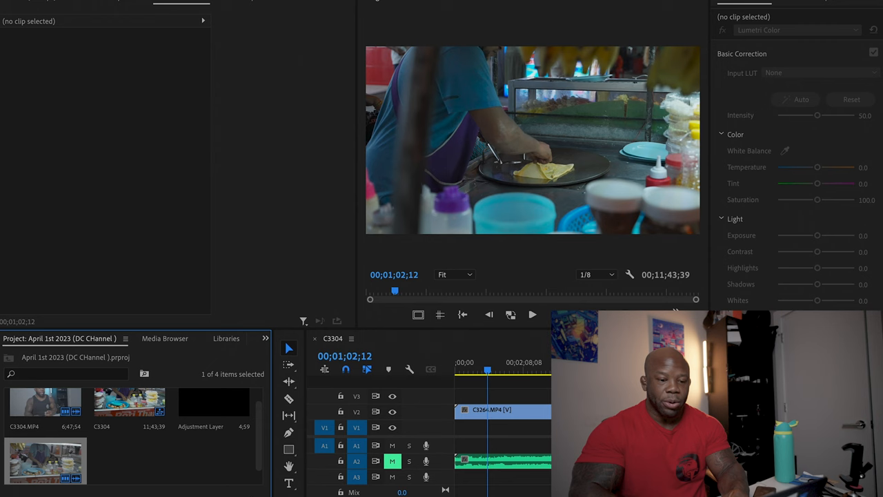
pyautogui.click(533, 315)
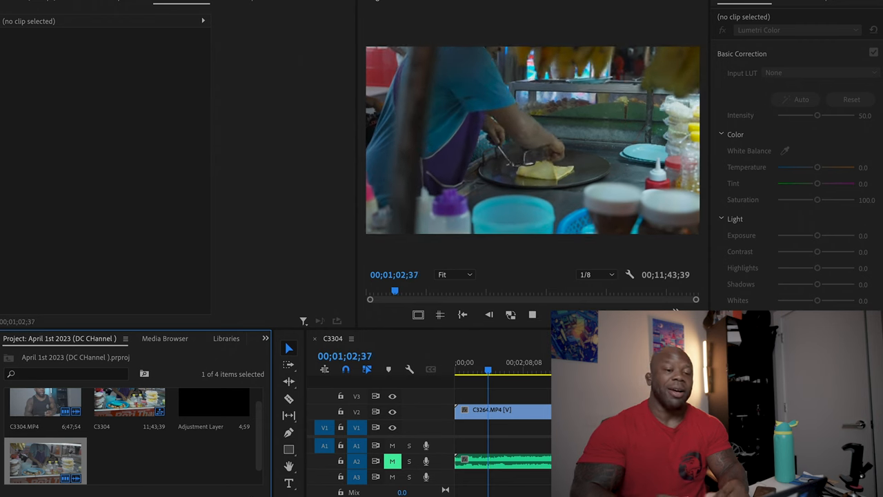